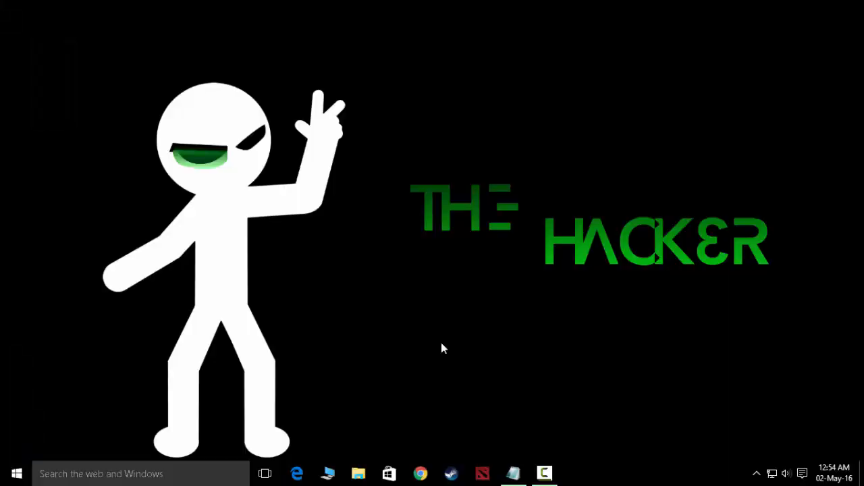
{"action": "mouse_move", "coordinate": [351, 211]}
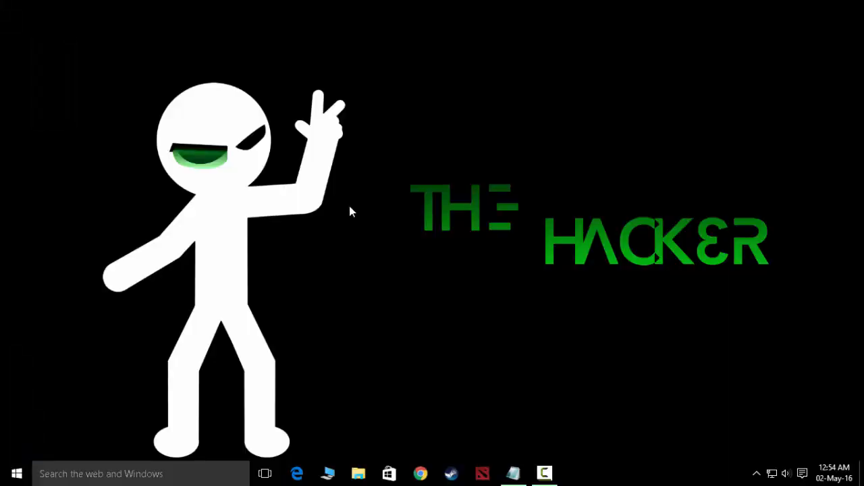
{"action": "mouse_move", "coordinate": [389, 270]}
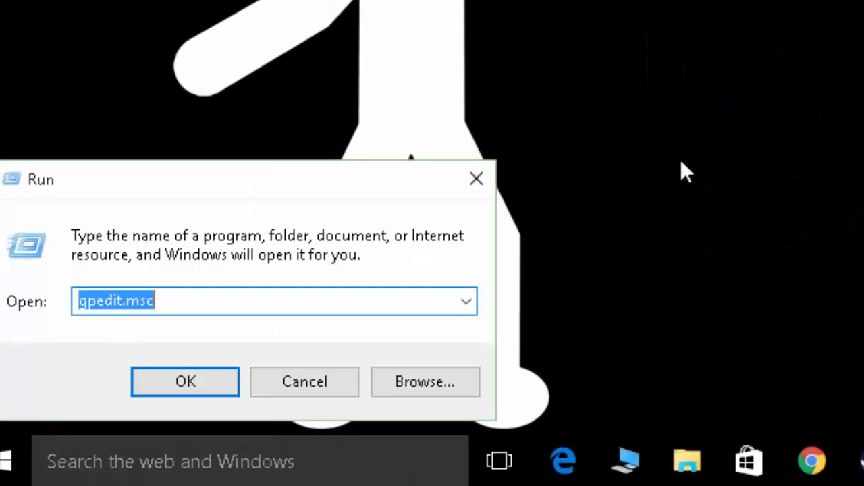
Step: Launch the Local Group Policy Editor from gpedit.msc in the Run dialog
{"action": "left_click", "coordinate": [200, 300]}
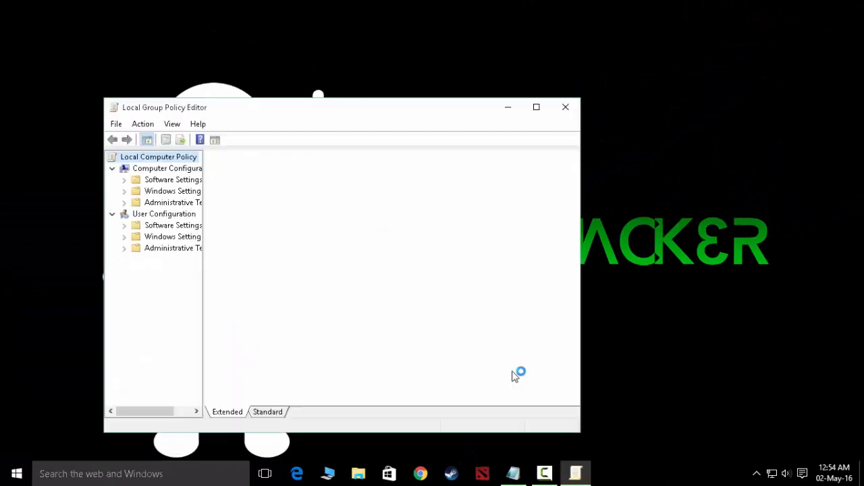
Step: Navigate Computer Configuration > Administrative Templates > Windows Components and select the Windows Defender folder
{"action": "left_click", "coordinate": [158, 156]}
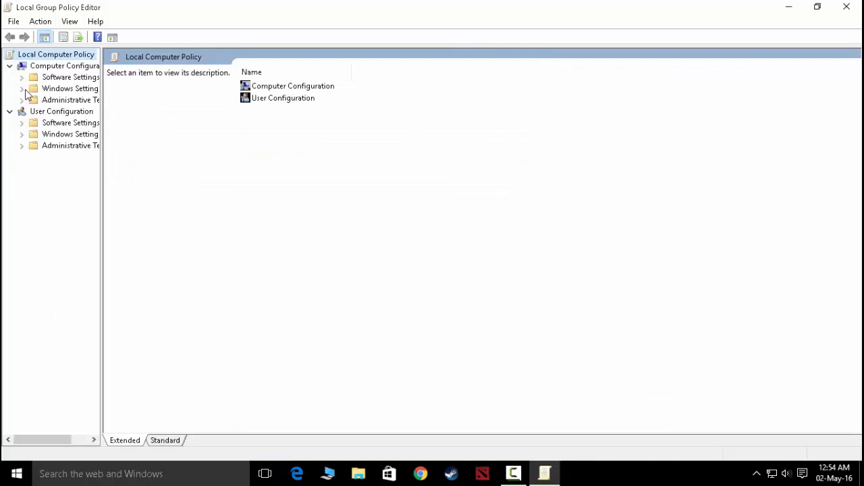
{"action": "left_click", "coordinate": [65, 65]}
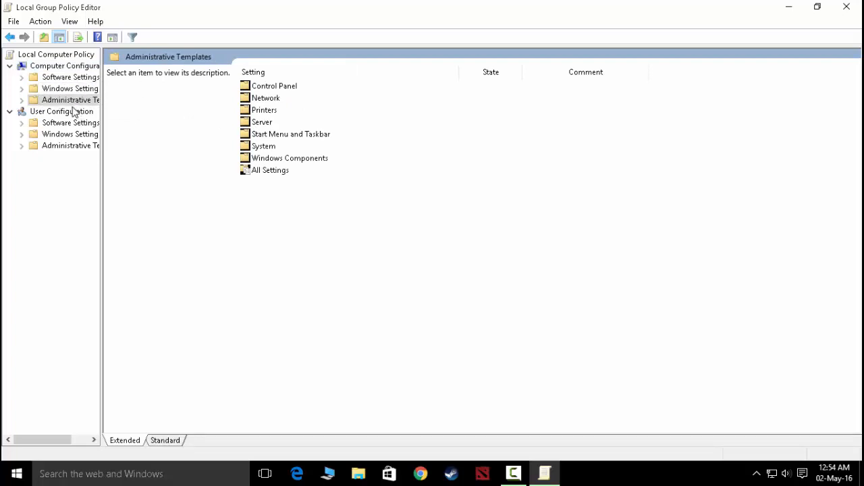
{"action": "left_click", "coordinate": [289, 158]}
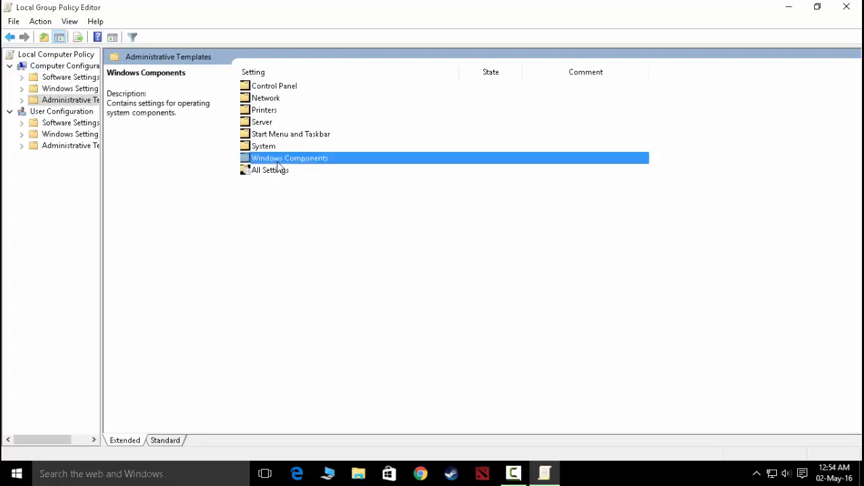
{"action": "double_click", "coordinate": [289, 157]}
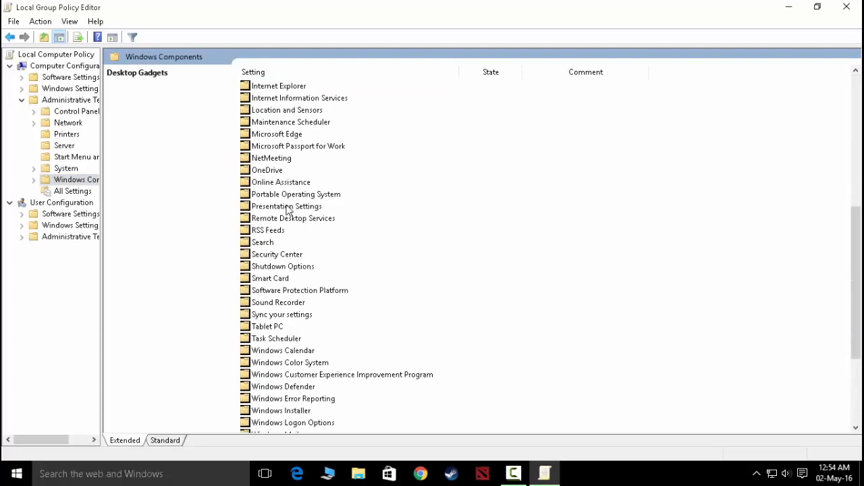
{"action": "scroll", "scroll_direction": "down", "scroll_amount": 3}
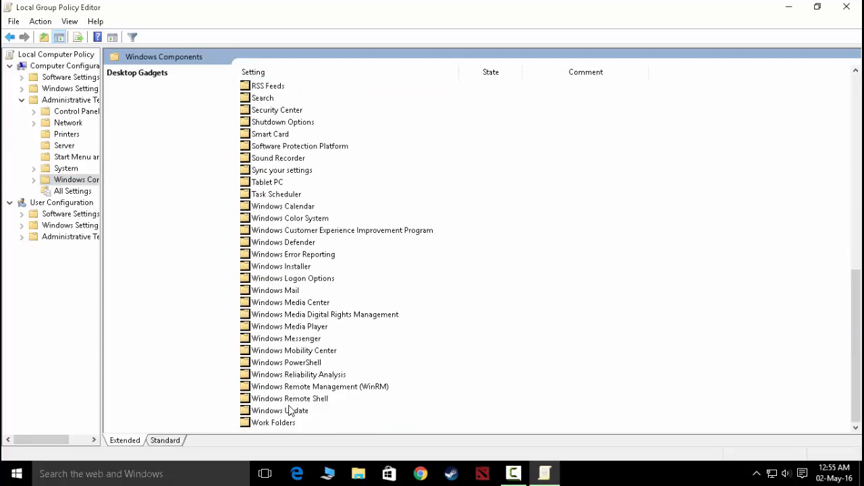
{"action": "mouse_move", "coordinate": [303, 235]}
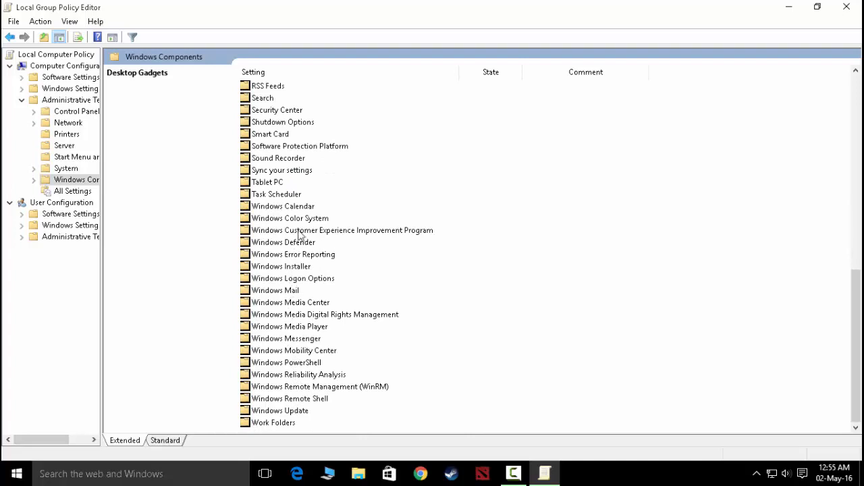
{"action": "left_click", "coordinate": [283, 241]}
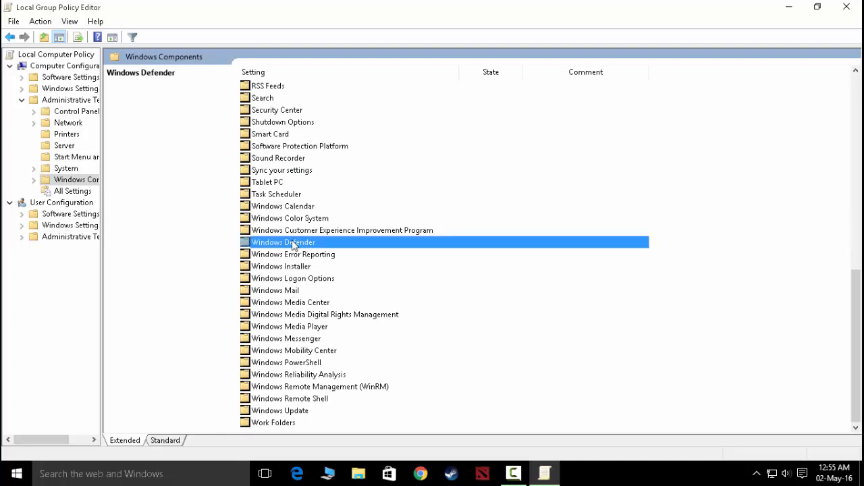
Step: Bring up the Turn off Windows Defender policy settings from the Windows Defender folder
{"action": "double_click", "coordinate": [283, 241]}
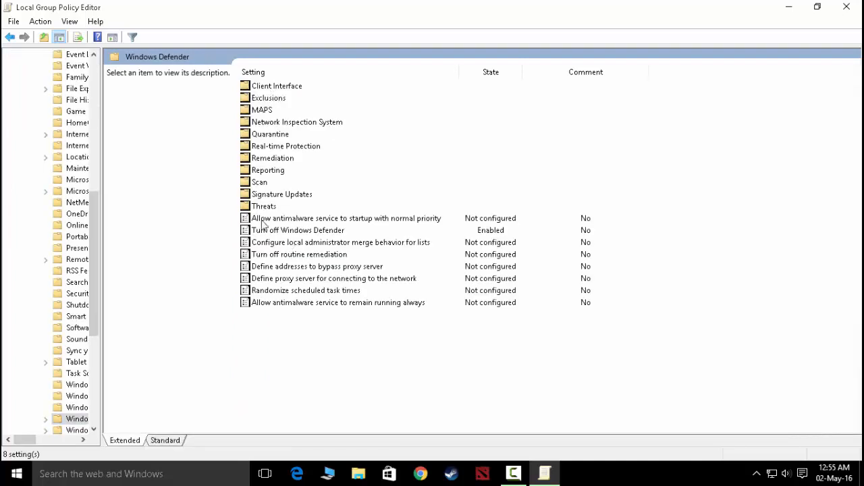
{"action": "left_click", "coordinate": [298, 230]}
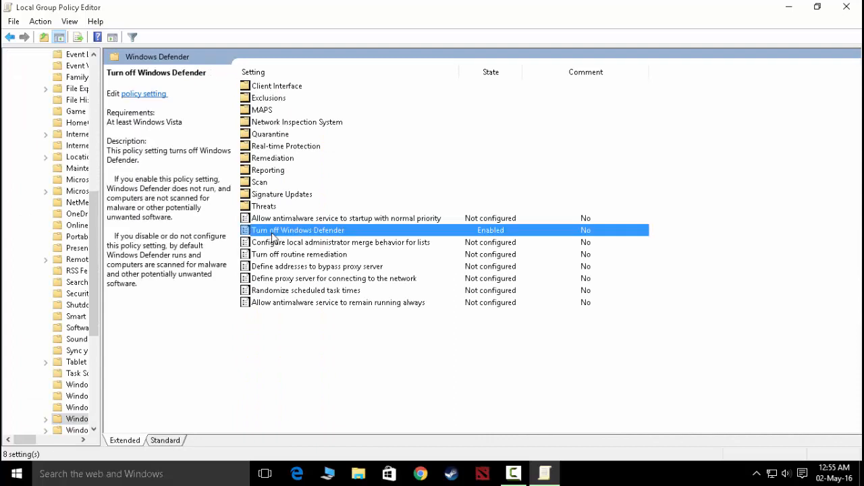
{"action": "mouse_move", "coordinate": [286, 243]}
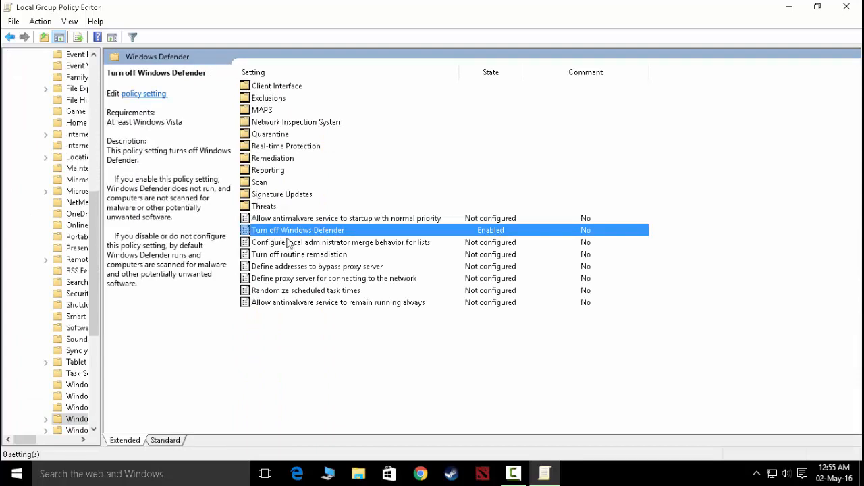
{"action": "double_click", "coordinate": [297, 229]}
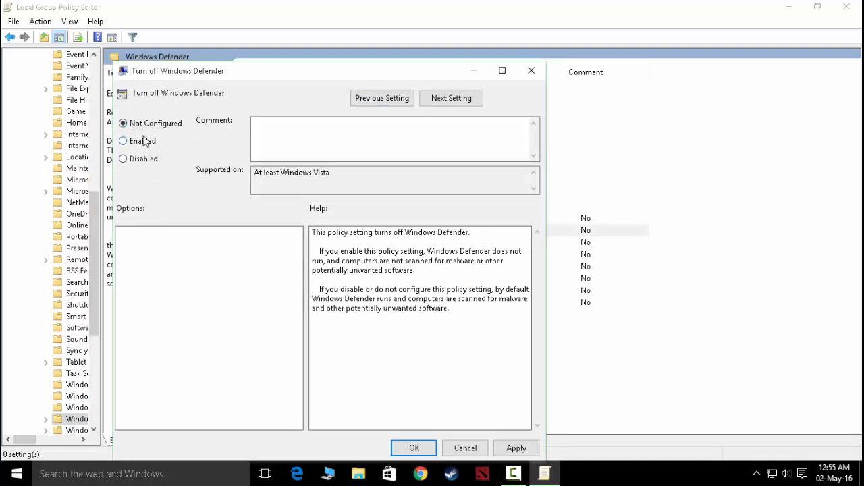
Step: Set the Turn off Windows Defender policy to Enabled and confirm it
{"action": "left_click", "coordinate": [122, 141]}
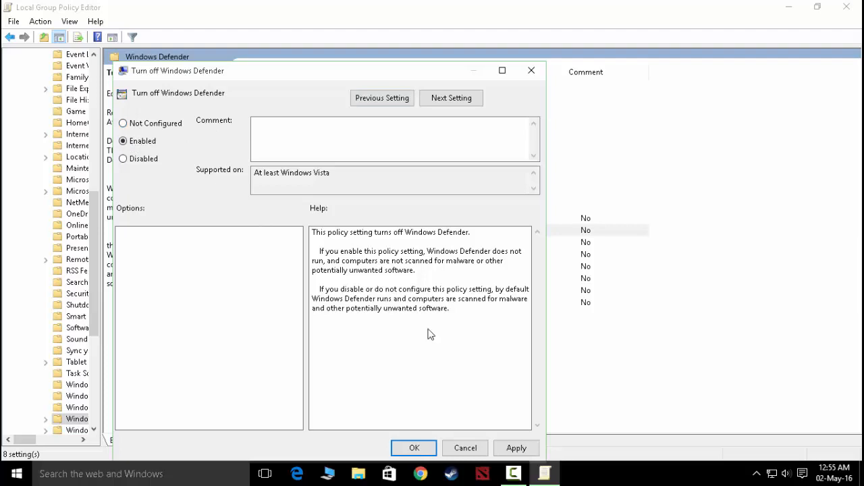
{"action": "left_click", "coordinate": [413, 448]}
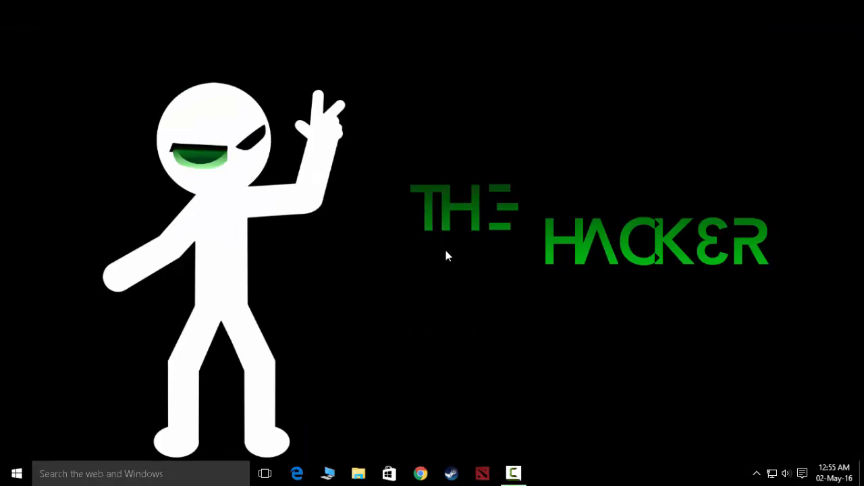
Step: Start Task Manager from the taskbar context menu
{"action": "right_click", "coordinate": [554, 472]}
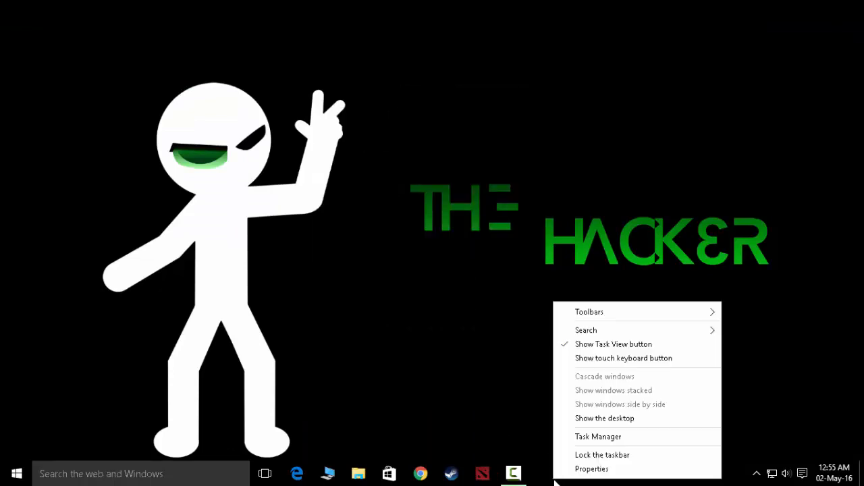
{"action": "left_click", "coordinate": [598, 436]}
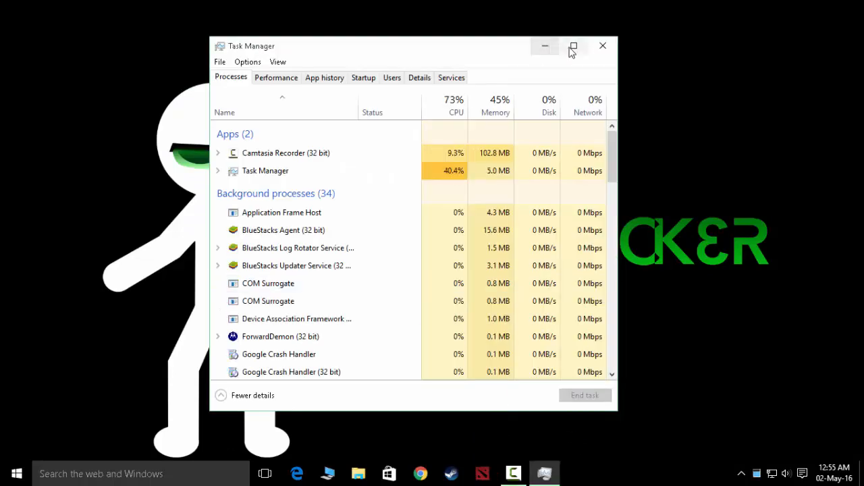
Step: Scroll the maximized Processes list to confirm background processes dropped from 34 to 32
{"action": "left_click", "coordinate": [572, 46]}
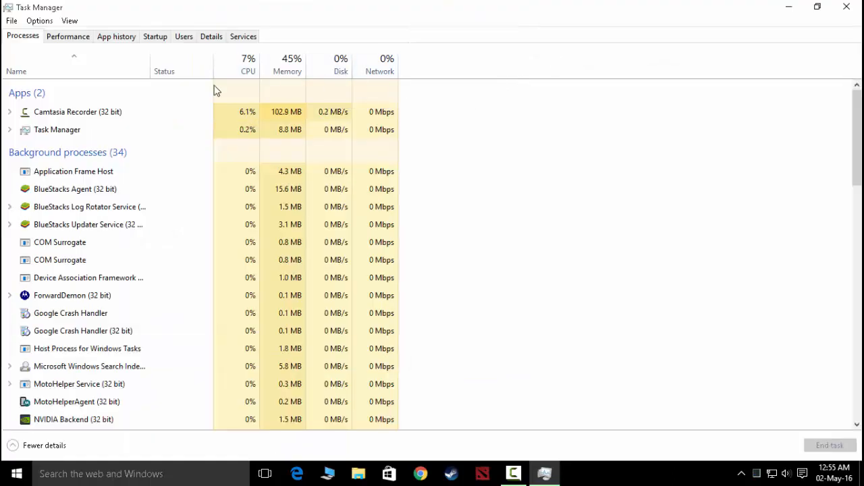
{"action": "scroll", "scroll_direction": "down", "scroll_amount": 3}
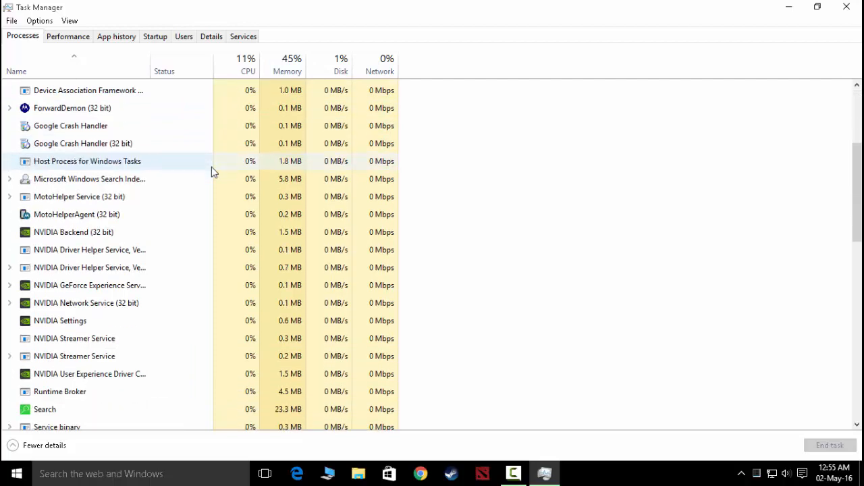
{"action": "scroll", "scroll_direction": "down", "scroll_amount": 3}
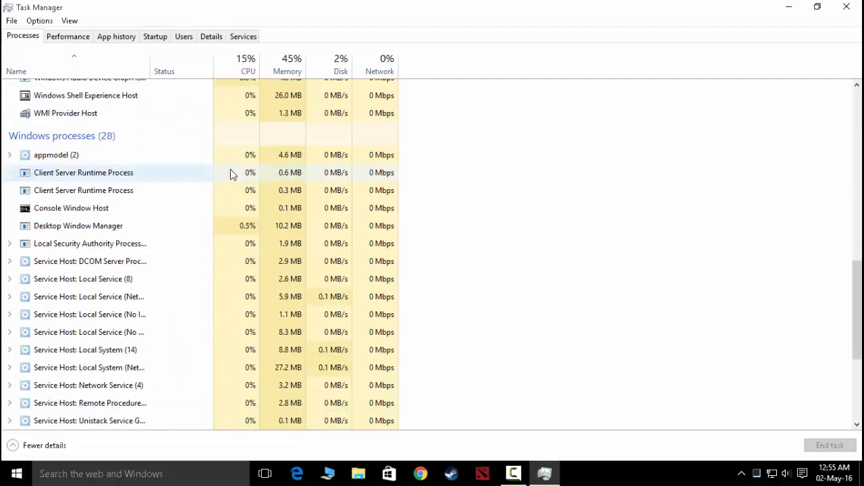
{"action": "scroll", "scroll_direction": "up", "scroll_amount": 3}
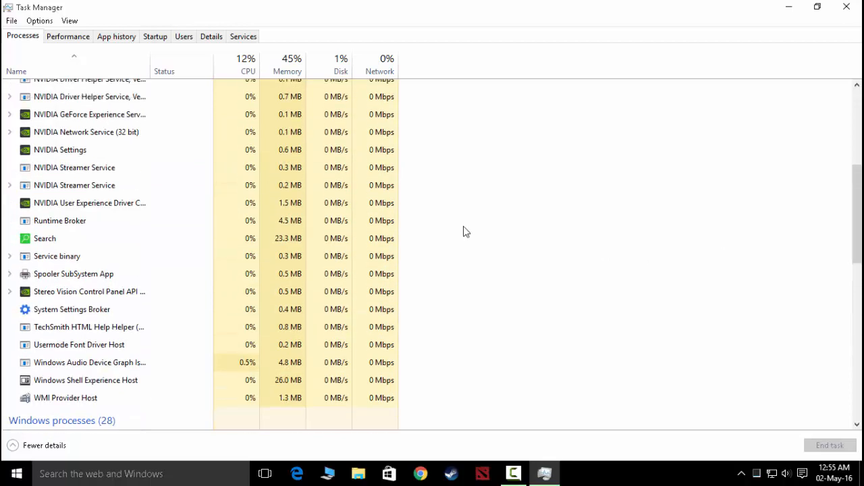
{"action": "scroll", "scroll_direction": "up", "scroll_amount": 3}
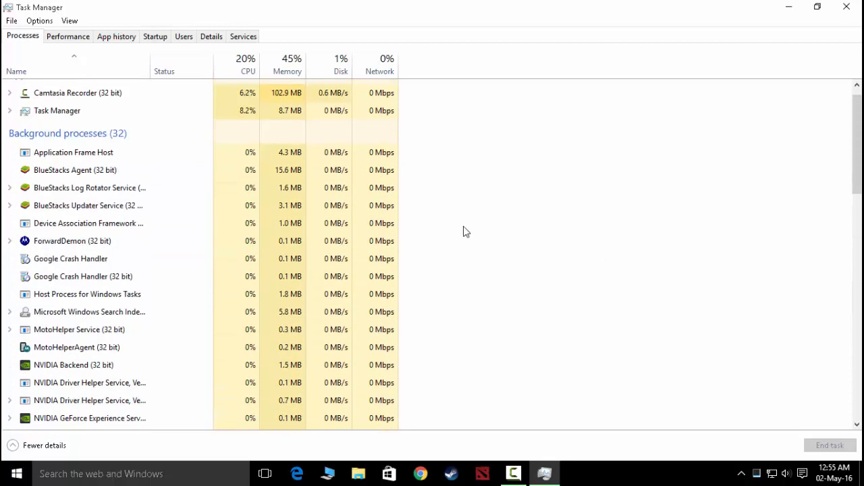